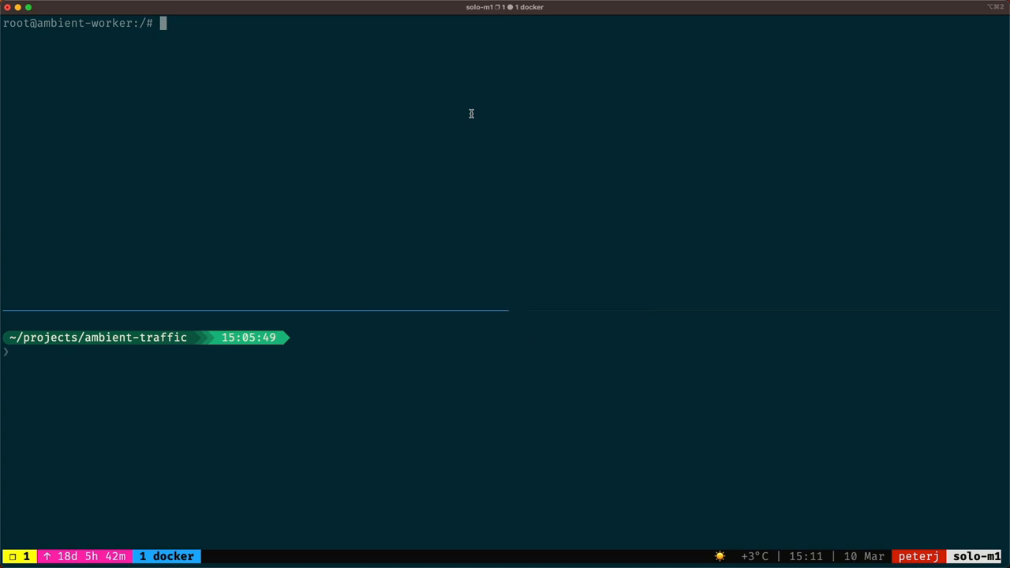
Run ip route show in the top pane and start kubectl get po -n istio-system -o wide below.
{"action": "type", "text": "ip route show"}
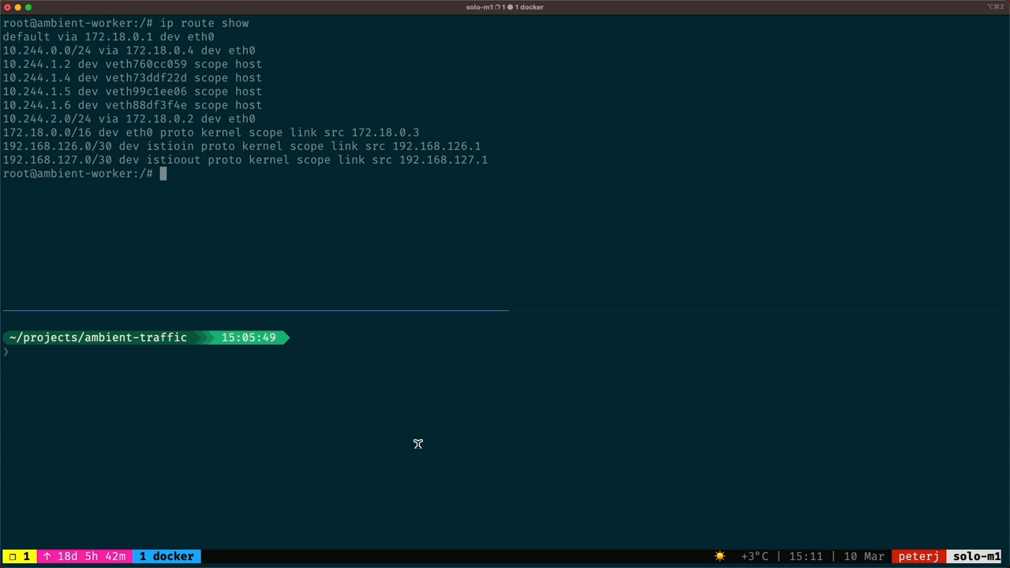
{"action": "type", "text": "kubectl get po -n istio-system -o wide"}
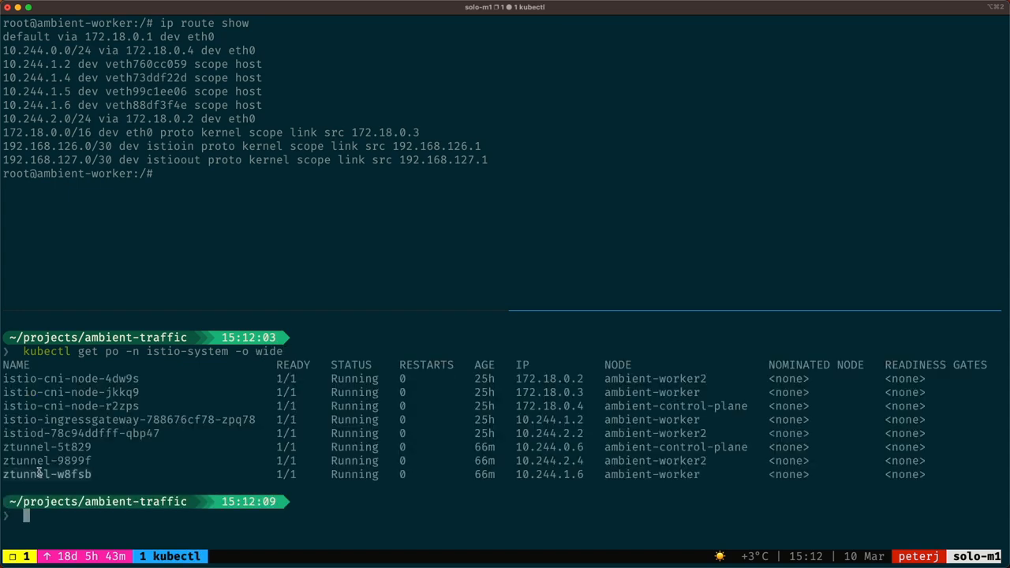
Exec into ztunnel-w8fsb in istio-system and list its routes with ip route show.
{"action": "type", "text": "kubectl exec -it ztunnel-w8fsb -n istio-system"}
{"action": "type", "text": "ip route show"}
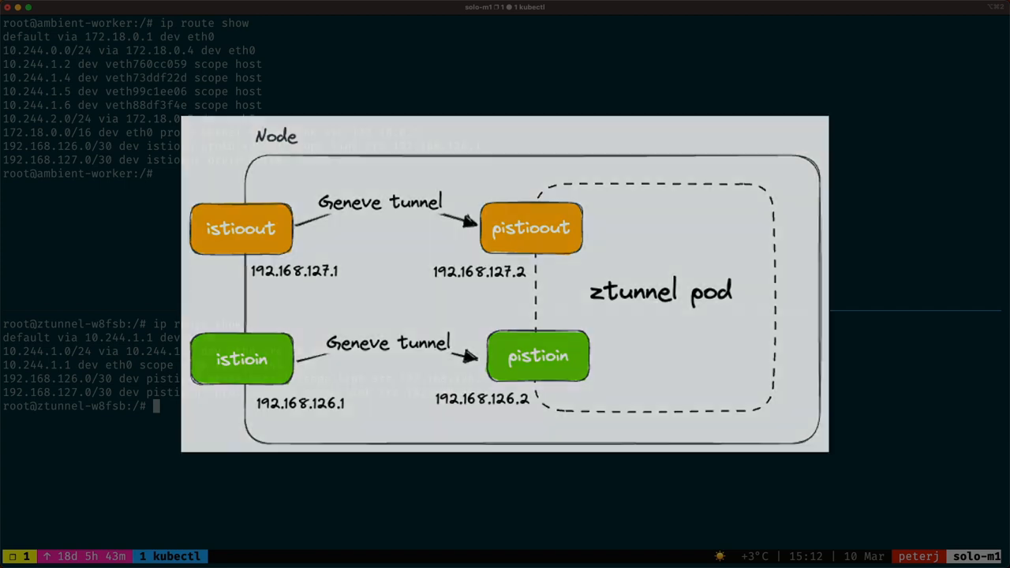
{"action": "type", "text": "clea"}
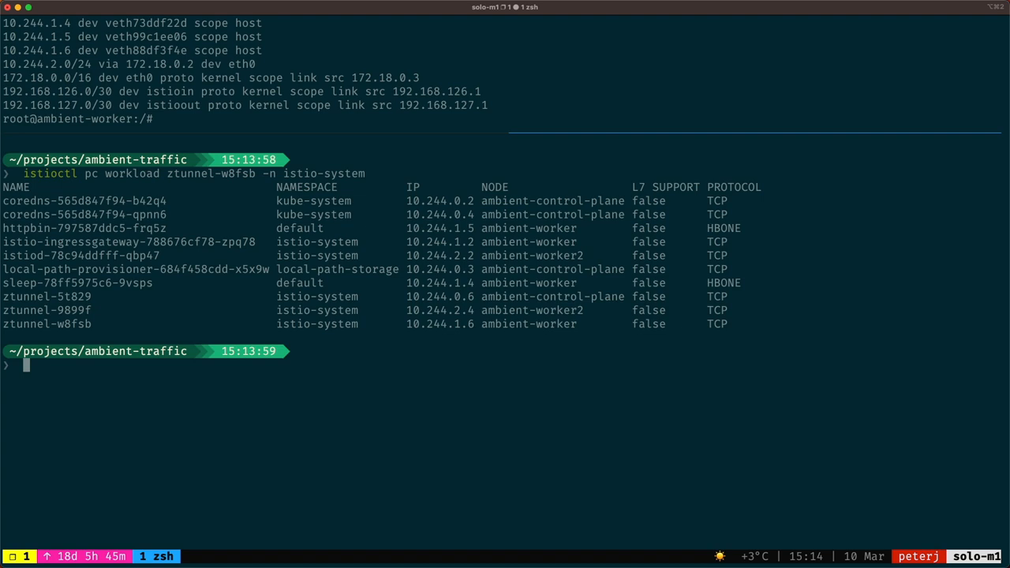
Run istioctl pc workload ztunnel-w8fsb -n istio-system -o json and scroll the JSON output.
{"action": "type", "text": "istioctl pc workload ztunnel-w8fsb -n istio-system -"}
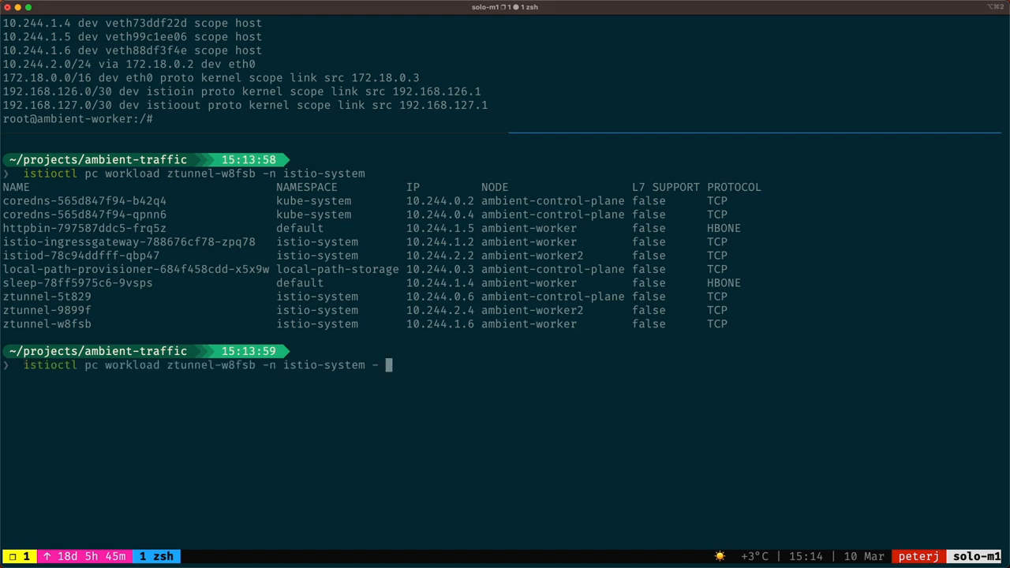
{"action": "key", "text": "Return"}
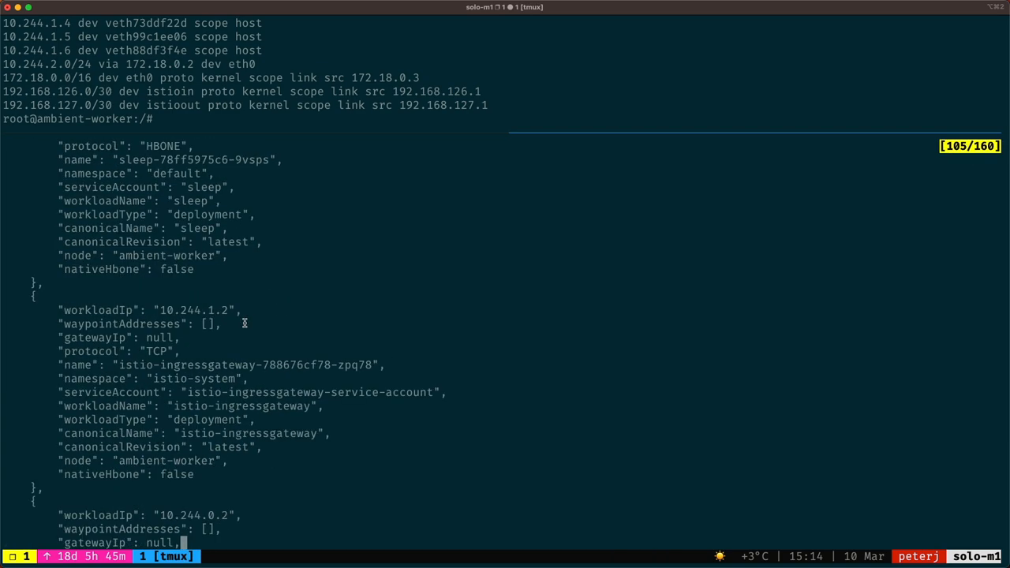
{"action": "scroll", "scroll_direction": "down", "scroll_amount": 3}
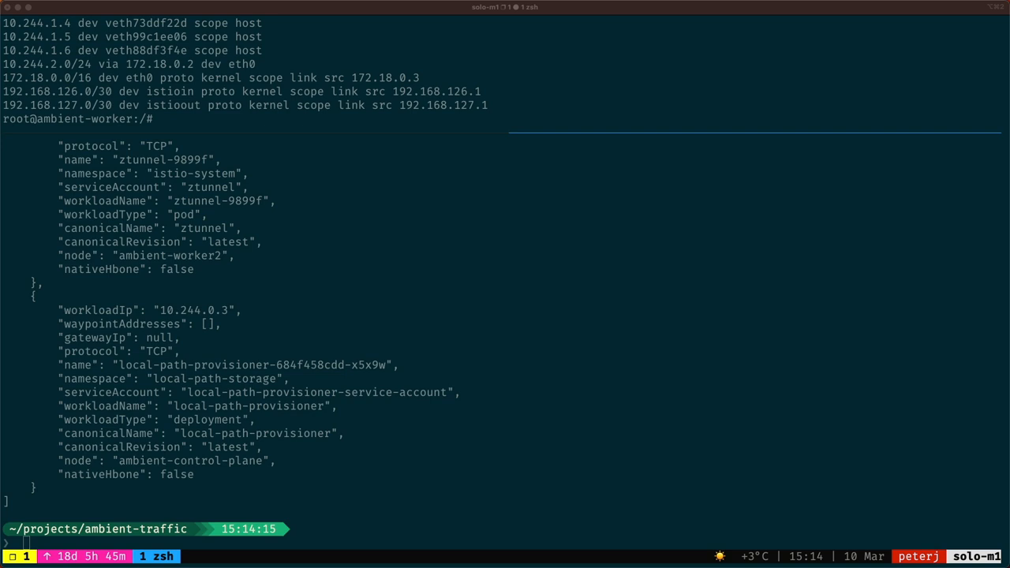
{"action": "mouse_move", "coordinate": [459, 466]}
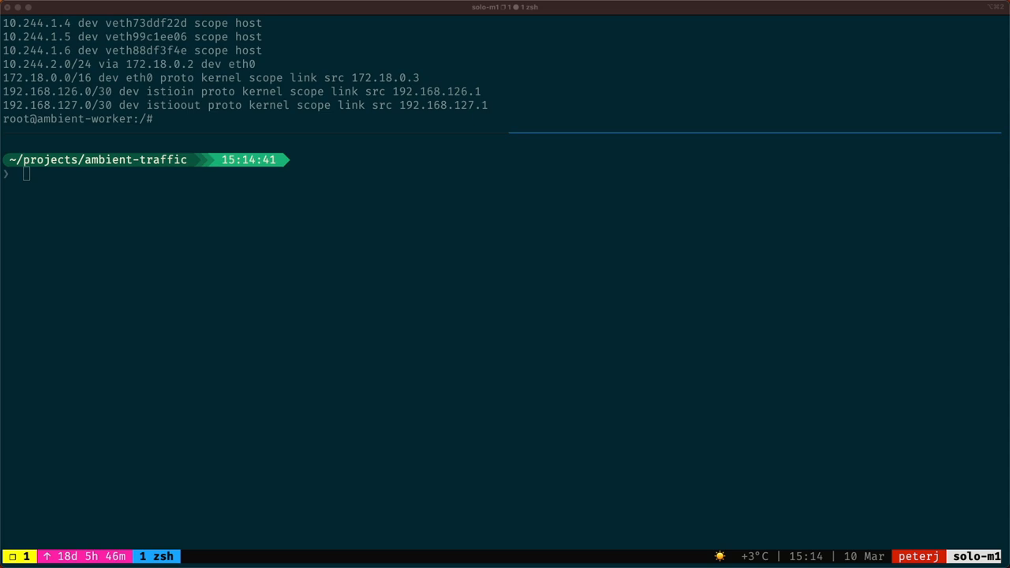
{"action": "mouse_move", "coordinate": [331, 479]}
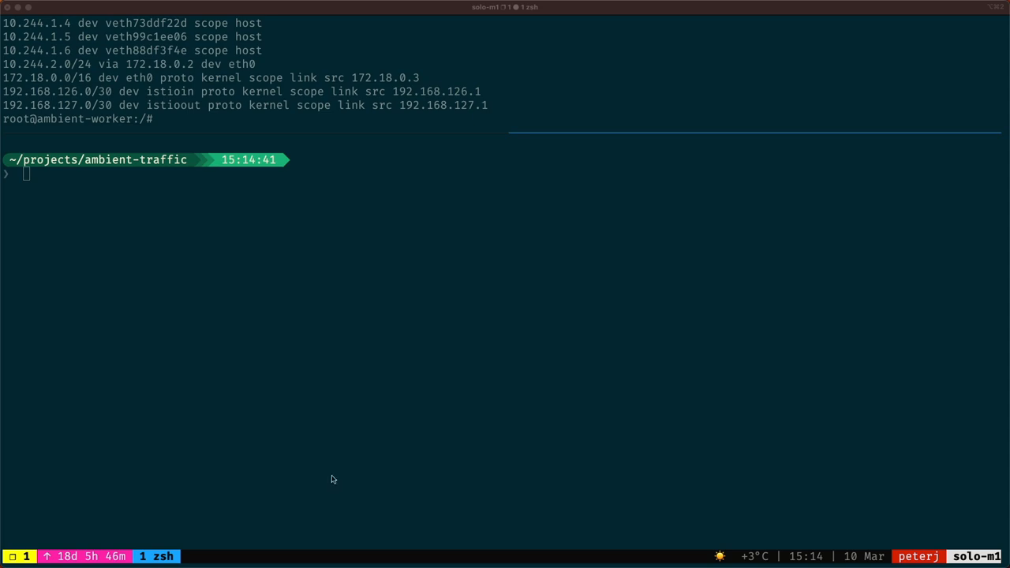
Run istioctl x waypoint generate -n default --service-account httpbin to output the Gateway YAML.
{"action": "type", "text": "istioctl x w"}
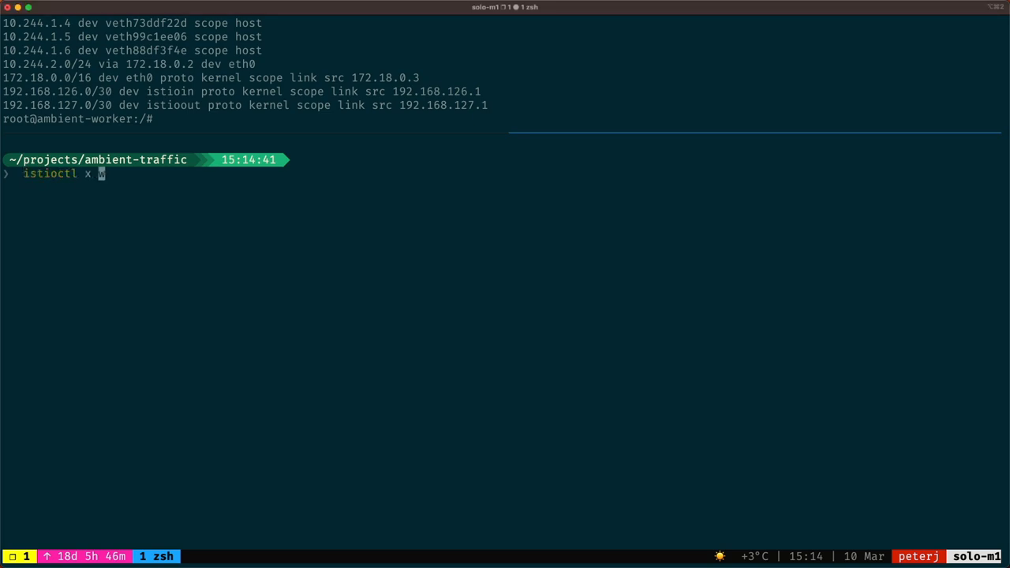
{"action": "type", "text": "waypoint generat"}
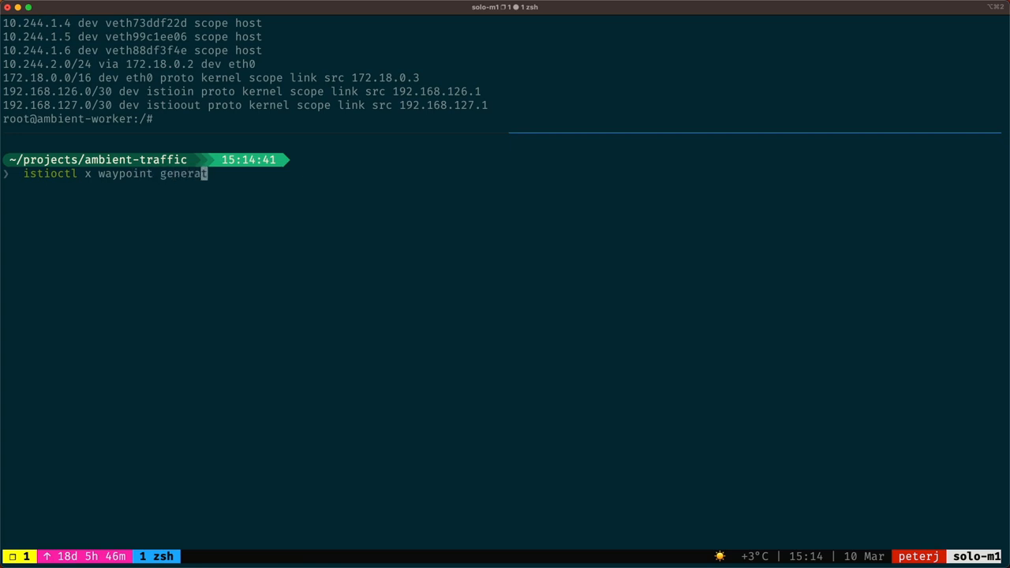
{"action": "type", "text": "te -n default --s"}
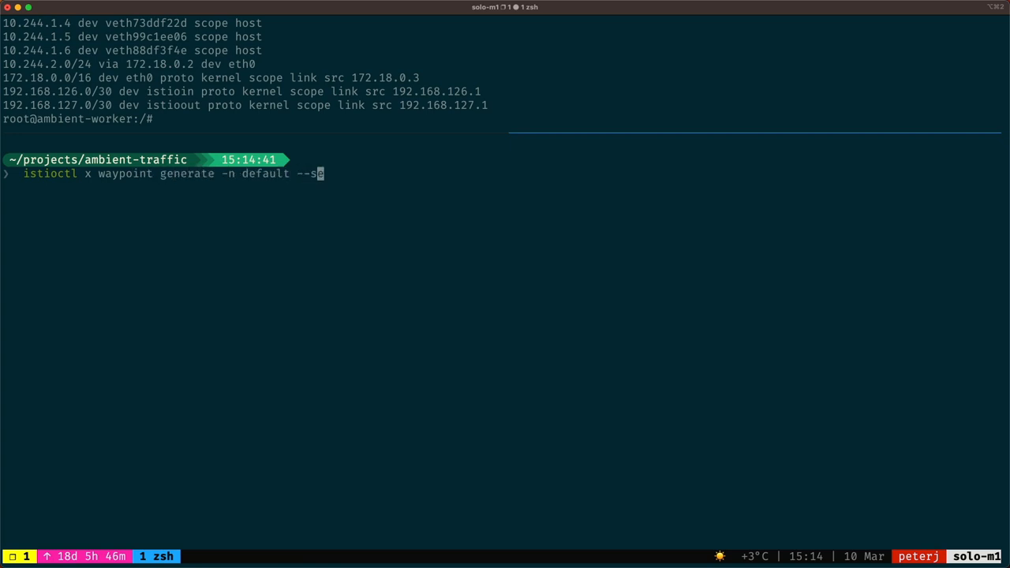
{"action": "type", "text": "ervice-account httpbin"}
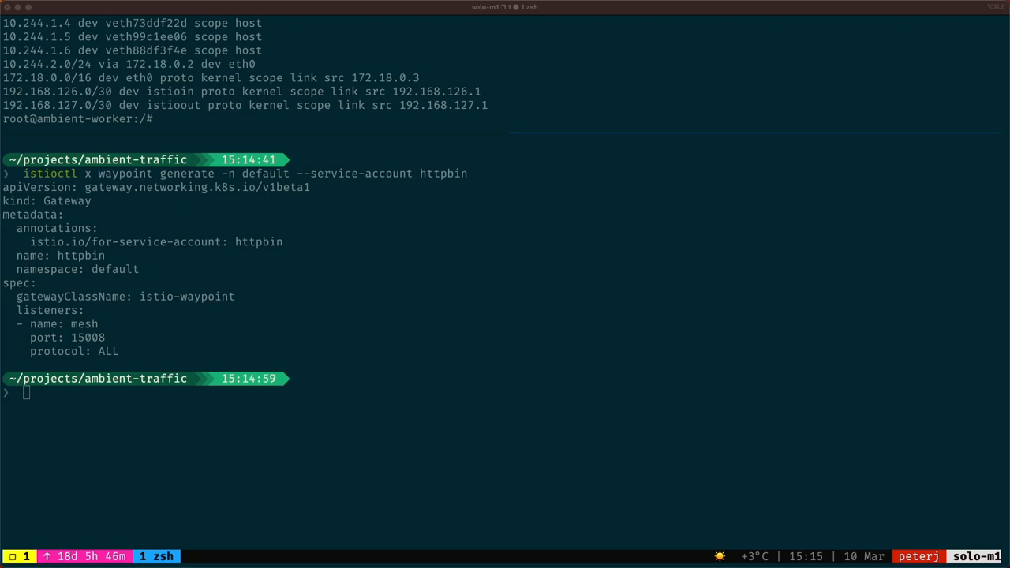
Clear the Gateway output and retype istioctl pc workload ztunnel-w8fsb in the lower pane.
{"action": "type", "text": "istioctl x wayp"}
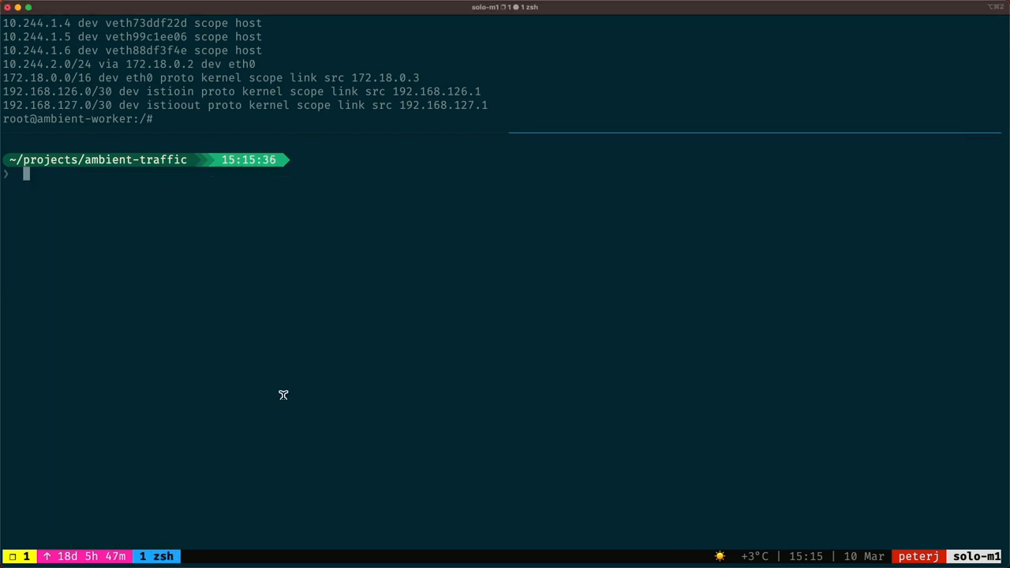
{"action": "type", "text": "istioctl pc workload ztunnel-w8fsb -n"}
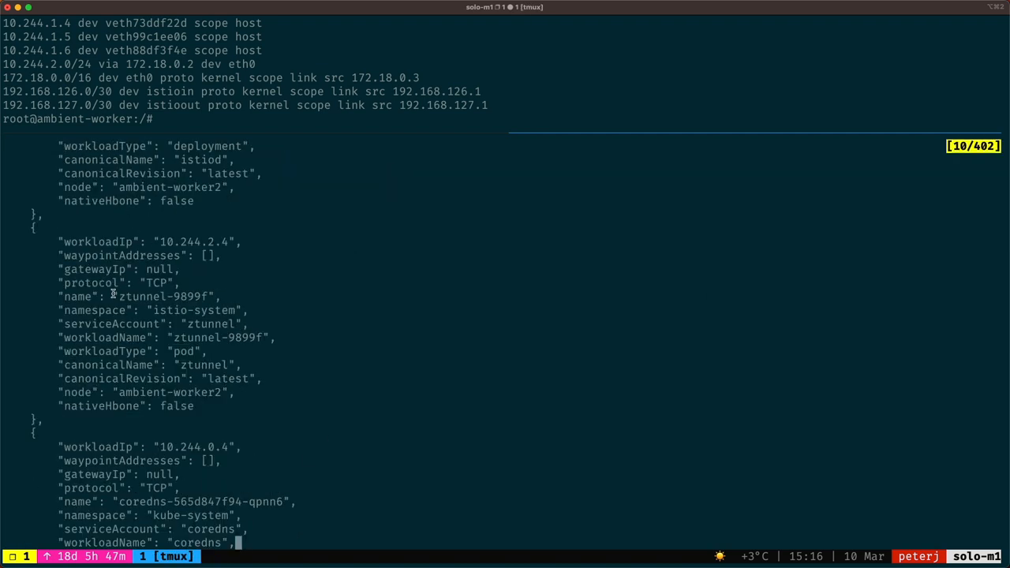
Scroll the ztunnel workload JSON down to the worker's ztunnel and HBONE sleep pod entries.
{"action": "scroll", "scroll_direction": "down", "scroll_amount": 3}
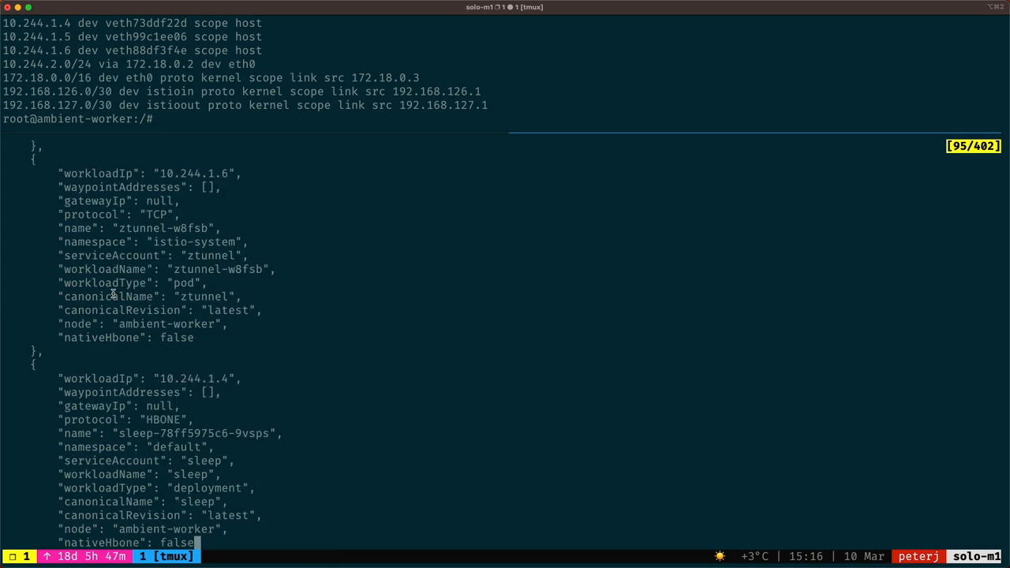